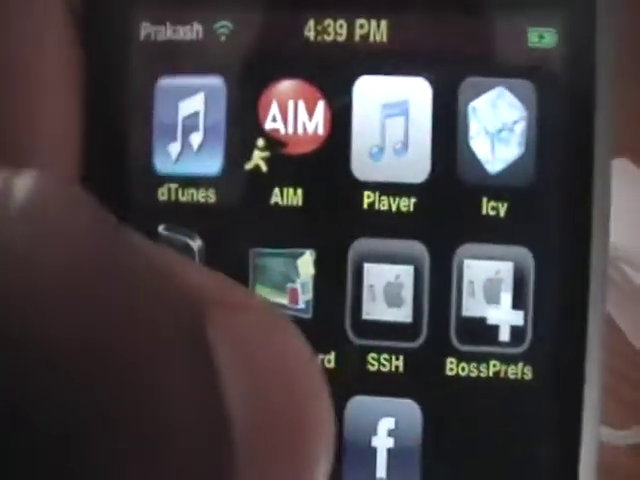
# Copy the Customize.app folder onto the iPod, answering Yes to All to replace existing files
pyautogui.click(384, 300)
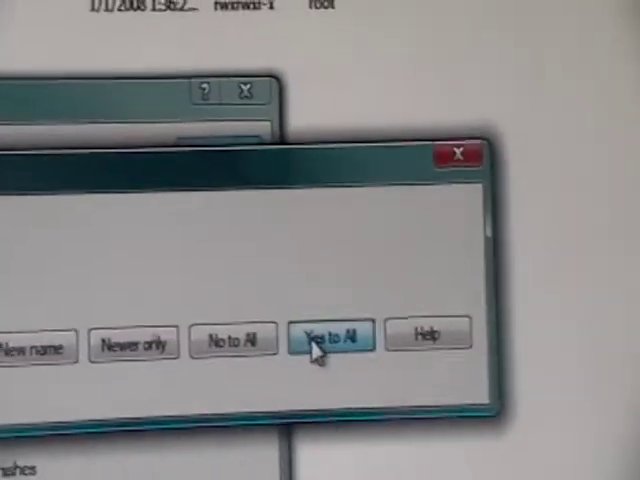
pyautogui.click(328, 338)
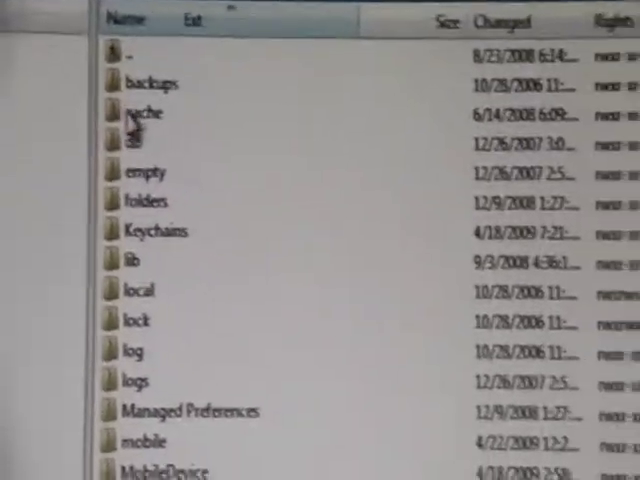
# Copy the Customize2 folder into /private/var/mobile/Library on the iPod
pyautogui.scroll(-3)
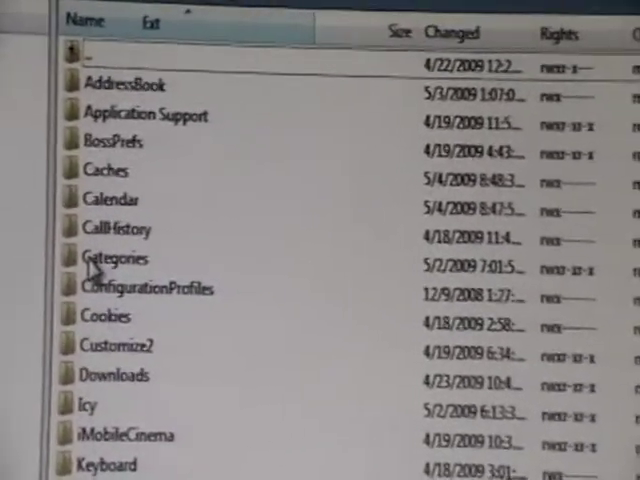
pyautogui.scroll(-3)
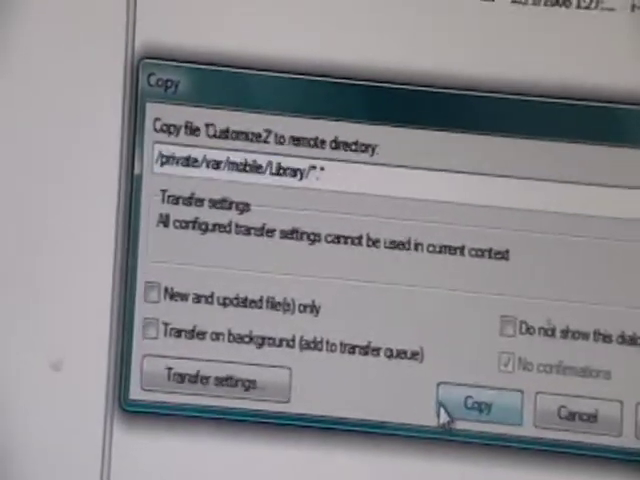
pyautogui.click(480, 406)
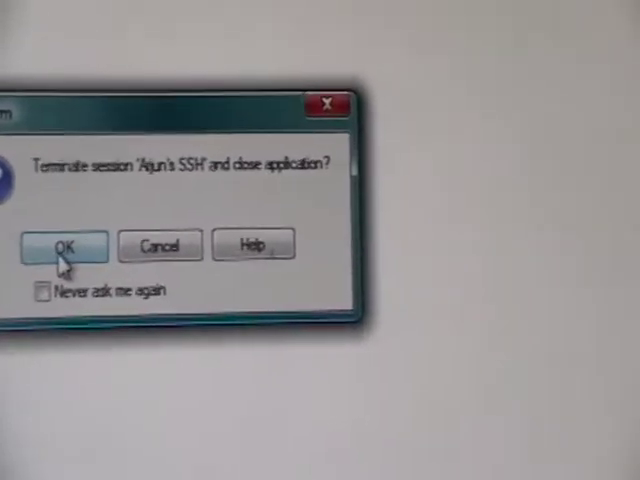
# Confirm terminating the SSH session so WinSCP closes the connection
pyautogui.click(64, 246)
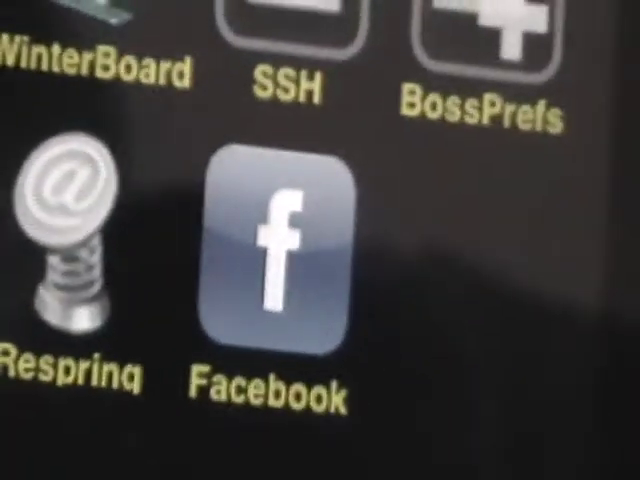